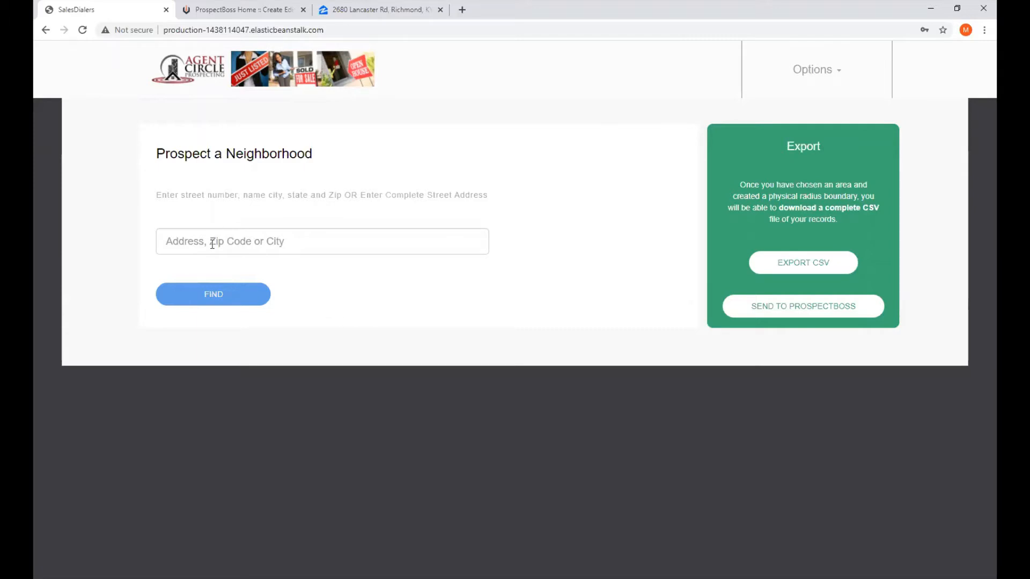
pyautogui.write('2680 Lancaster Rd, Richmond, KY 40475')
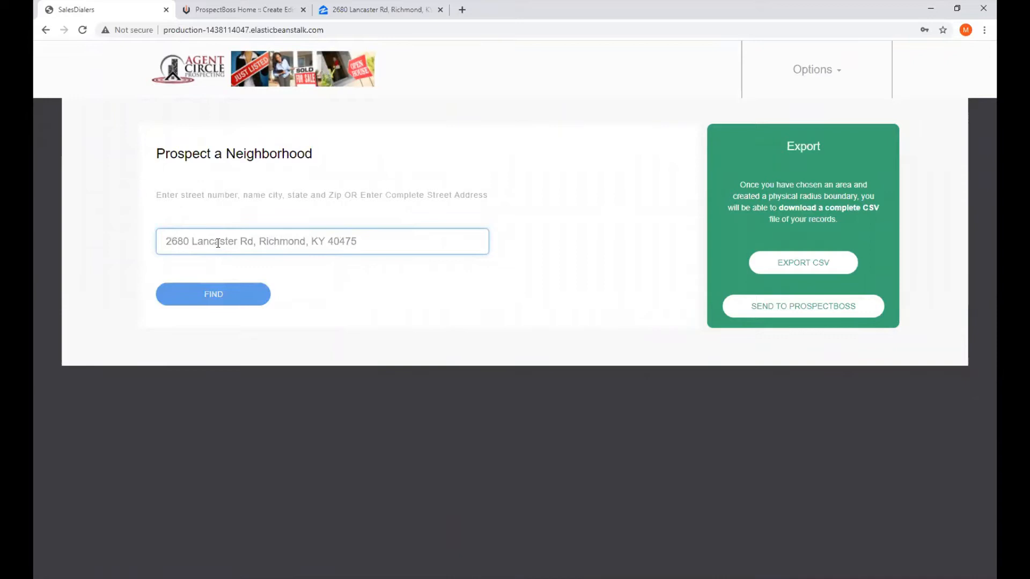
pyautogui.click(212, 294)
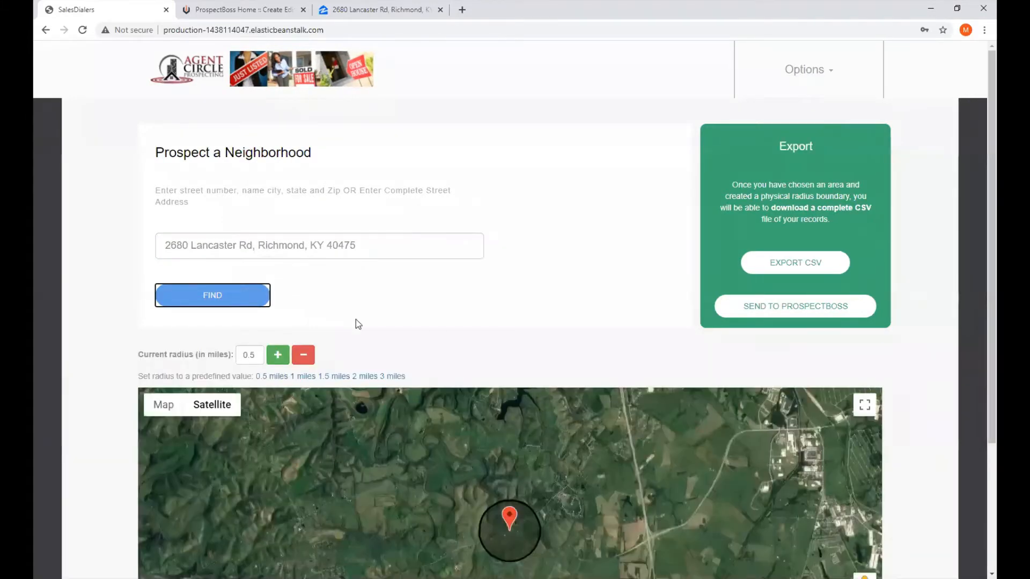
# - Switch the 0.5-mile radius view from satellite imagery to the street map
pyautogui.scroll(-3)
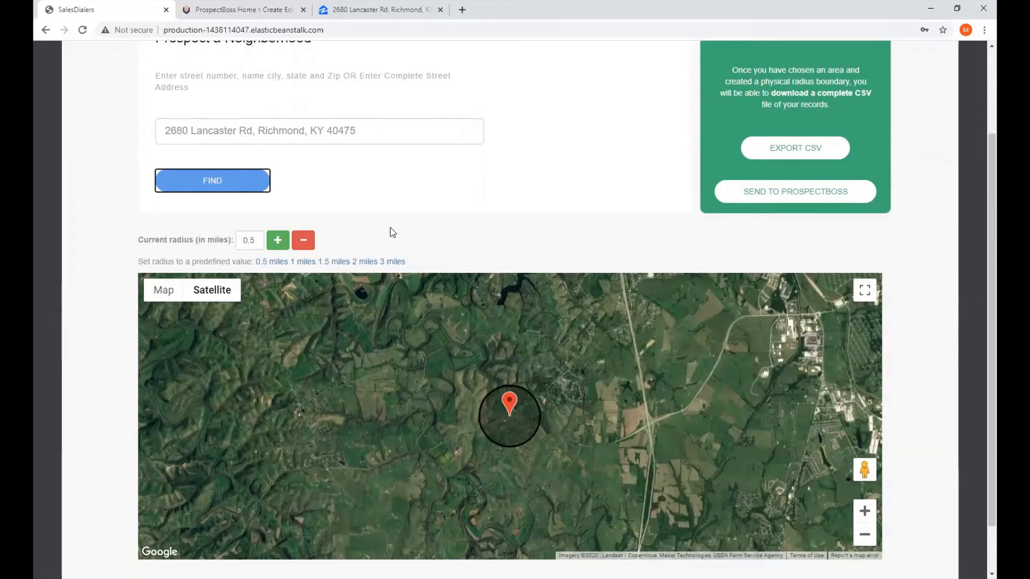
pyautogui.moveTo(385, 244)
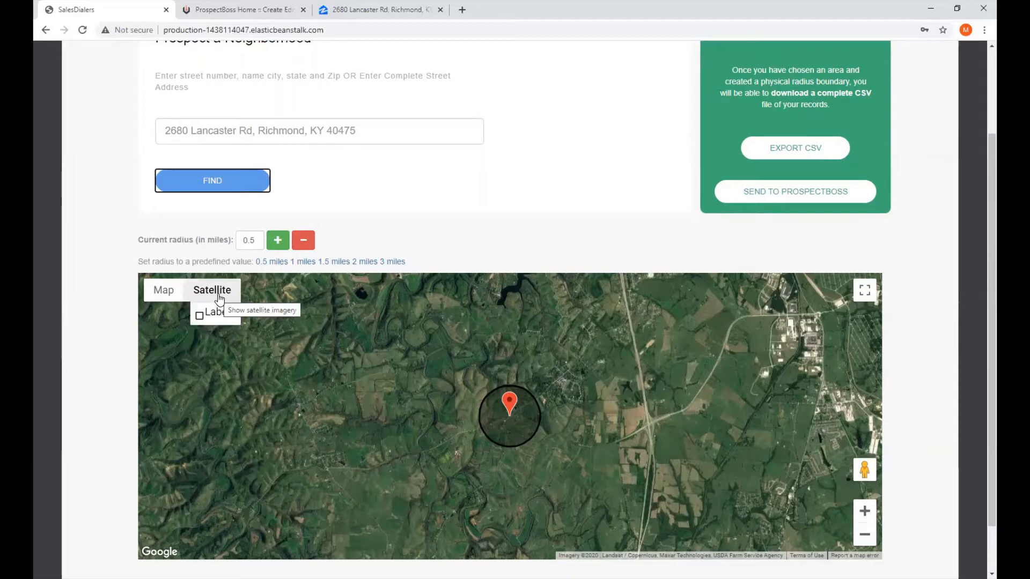
pyautogui.scroll(-3)
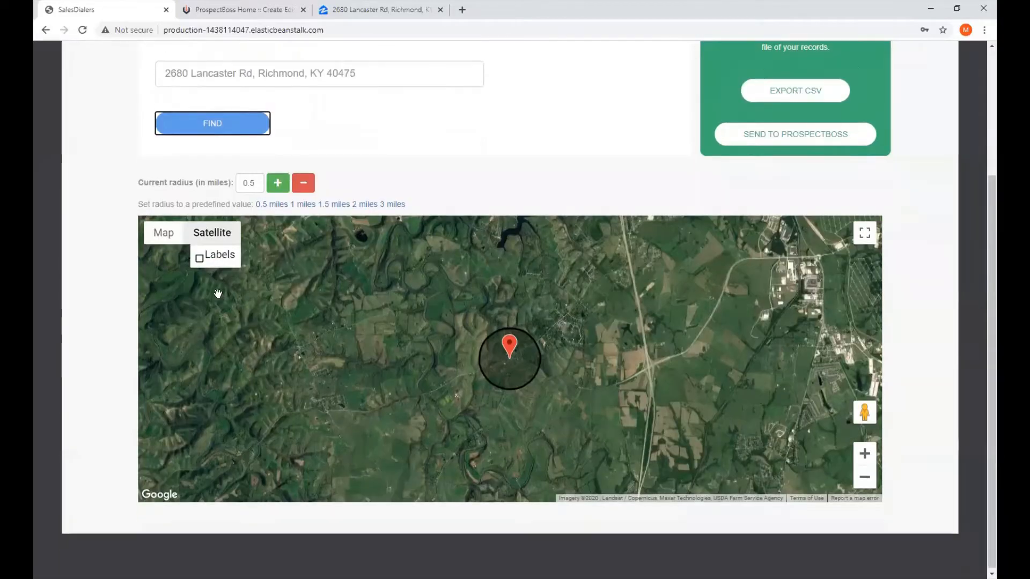
pyautogui.moveTo(163, 233)
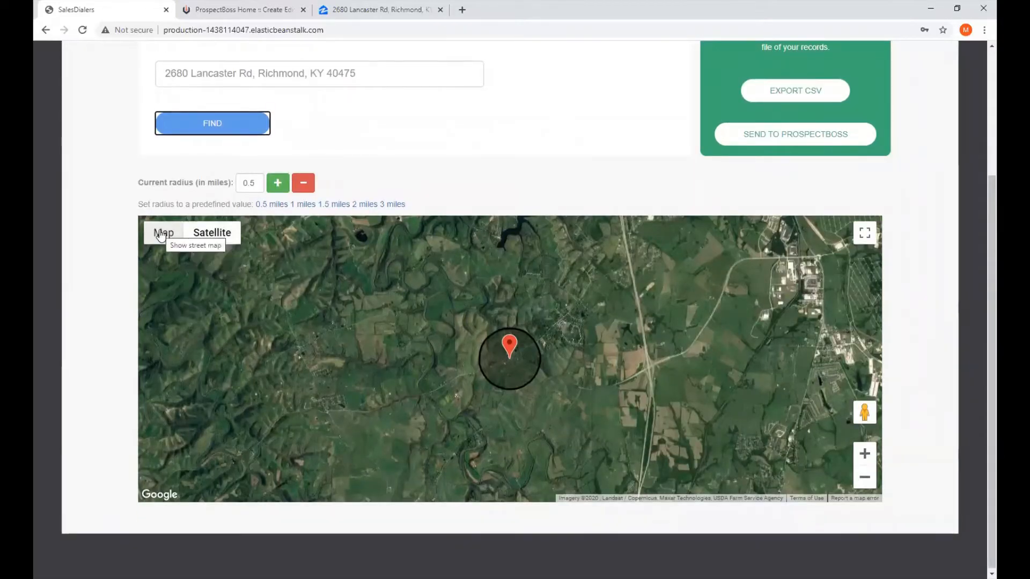
pyautogui.click(163, 233)
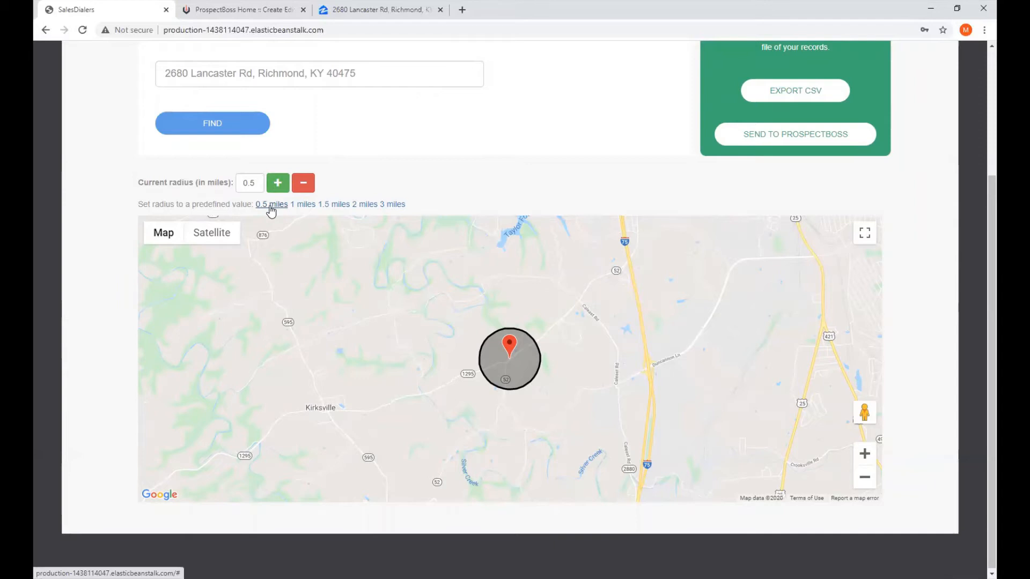
pyautogui.moveTo(277, 208)
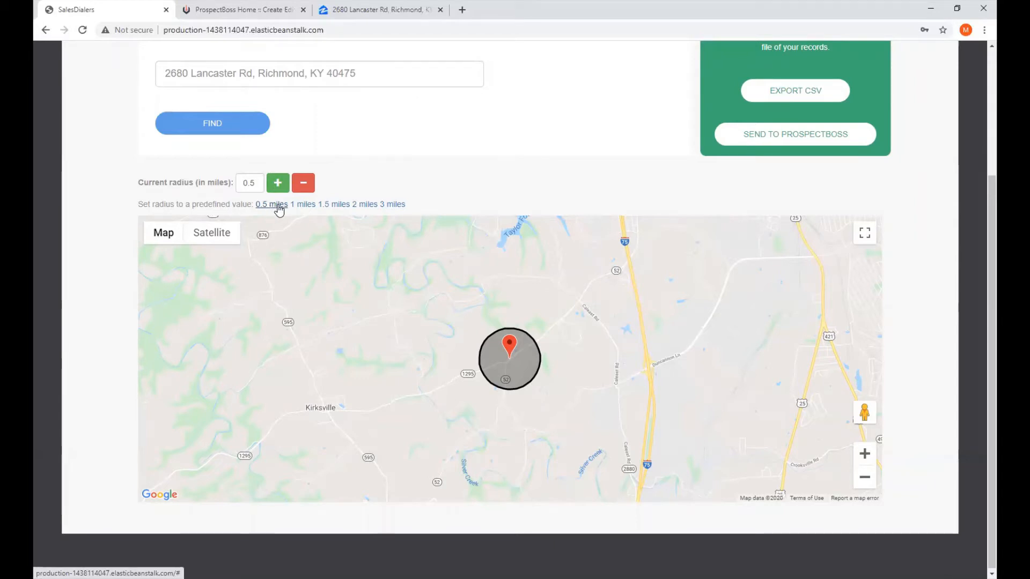
pyautogui.click(302, 204)
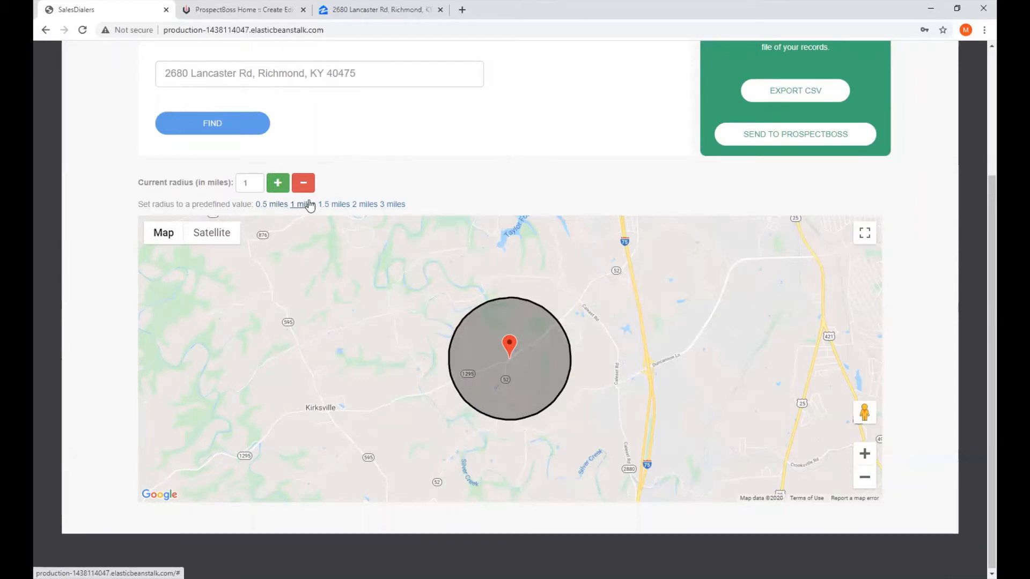
pyautogui.click(363, 203)
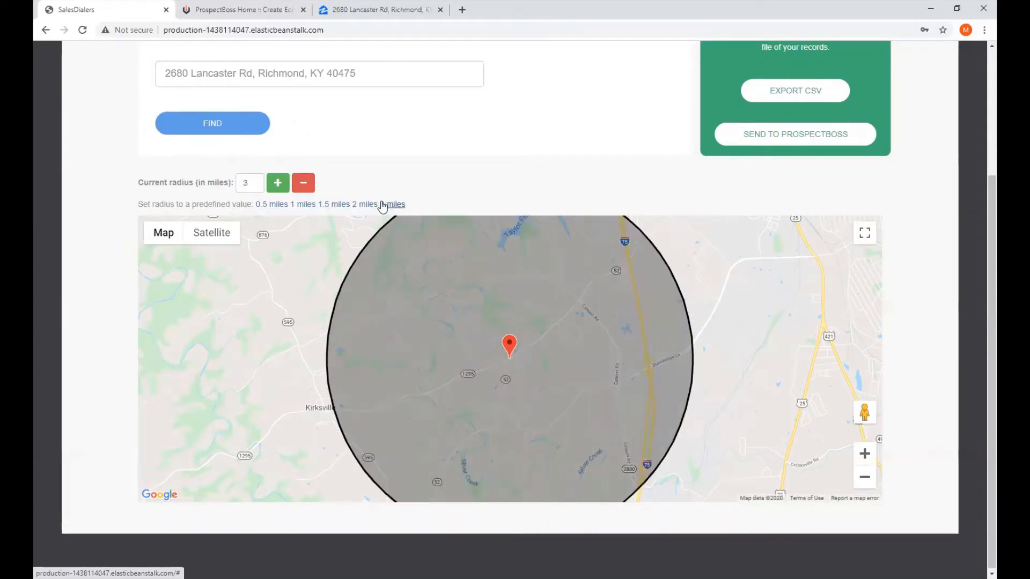
pyautogui.click(302, 204)
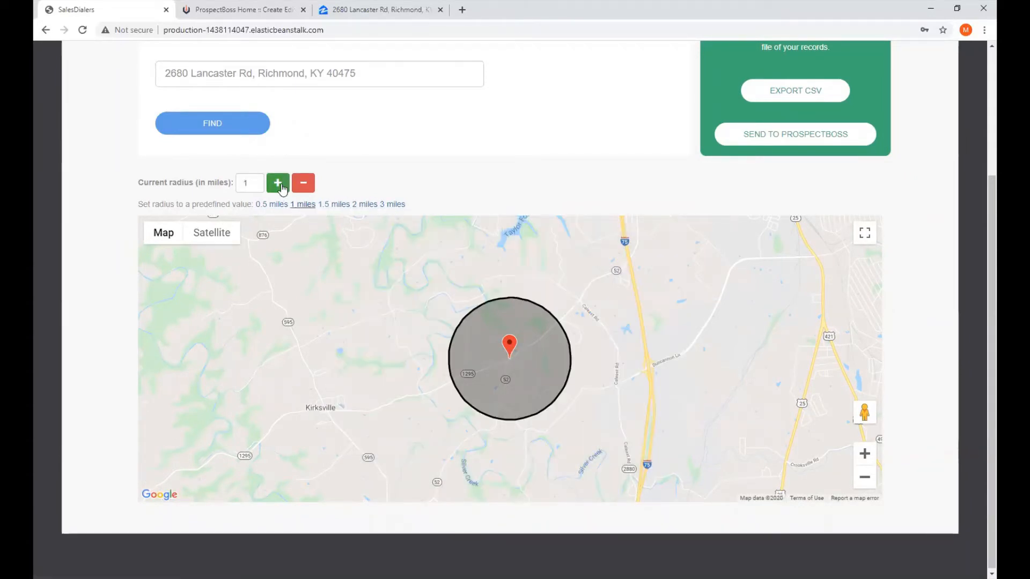
pyautogui.click(276, 182)
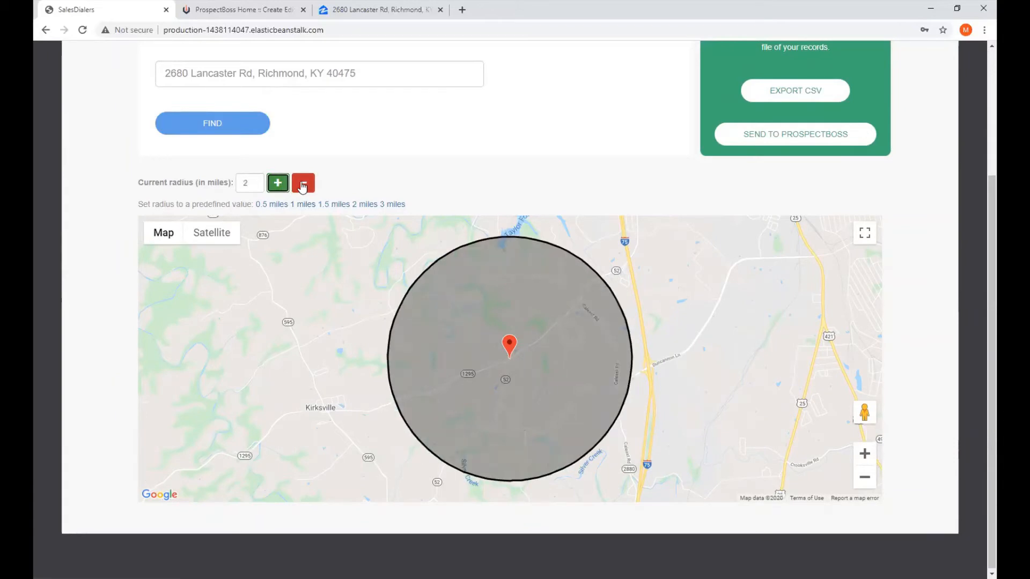
pyautogui.click(277, 182)
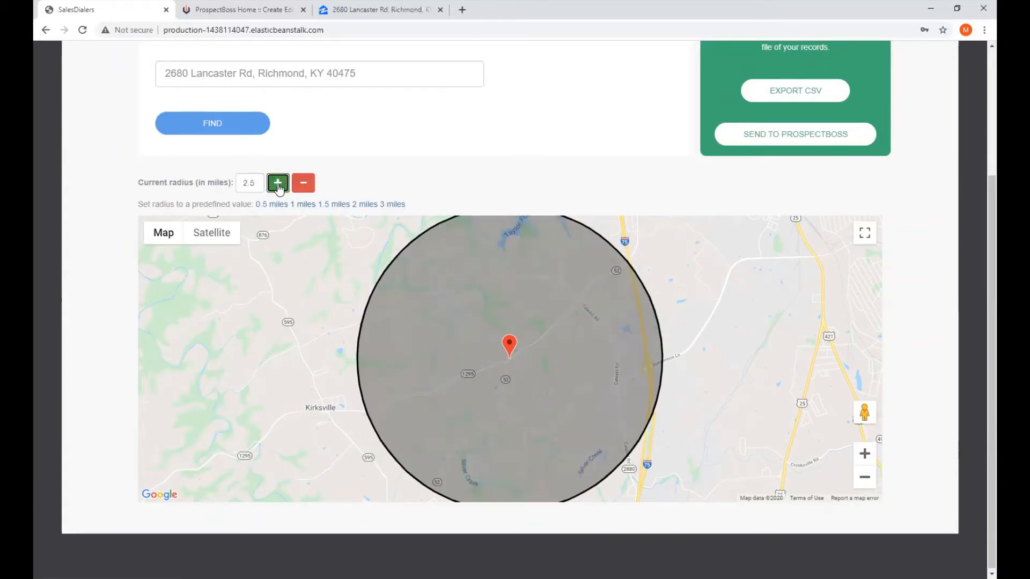
pyautogui.click(277, 183)
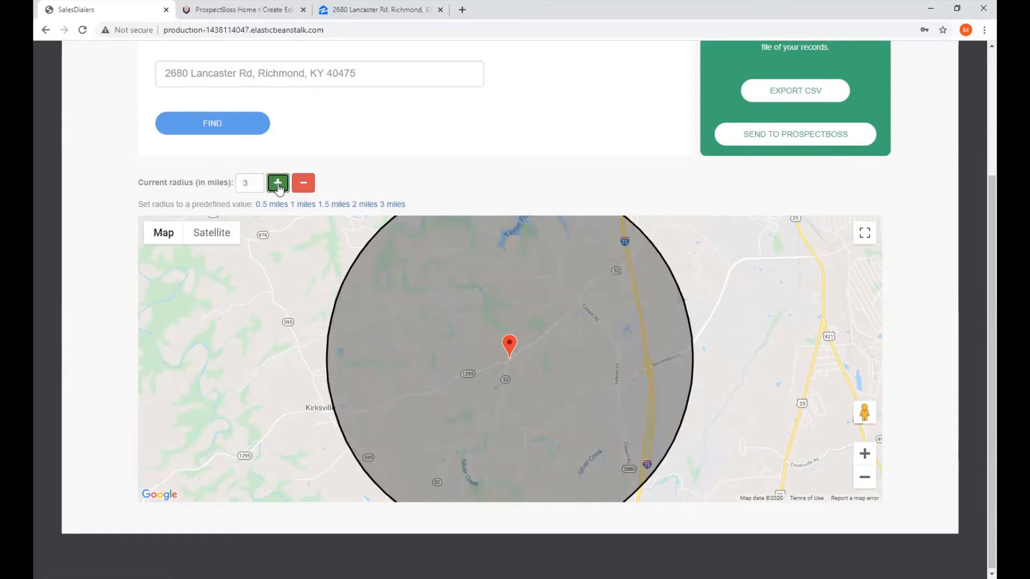
pyautogui.click(271, 204)
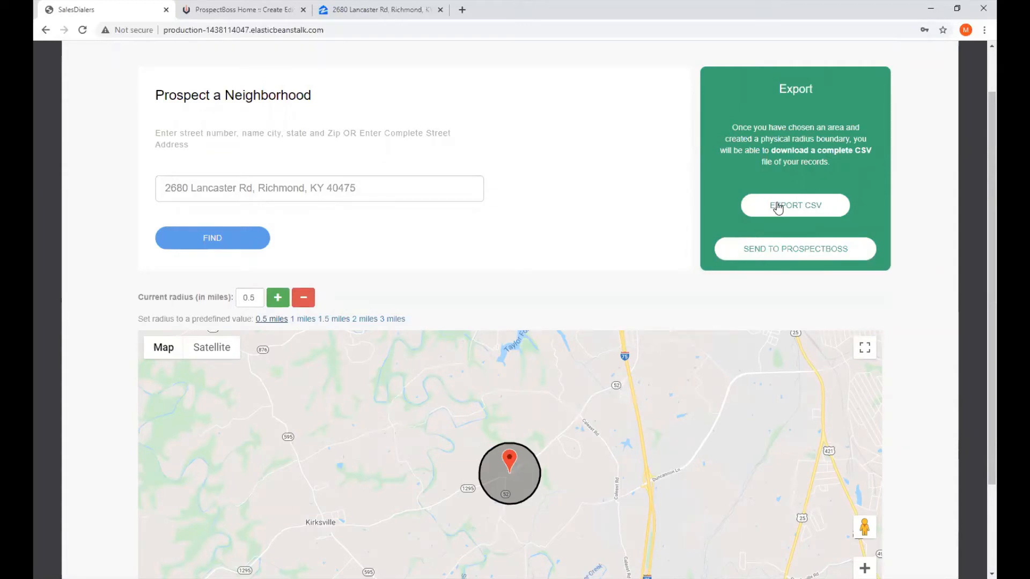
pyautogui.click(794, 204)
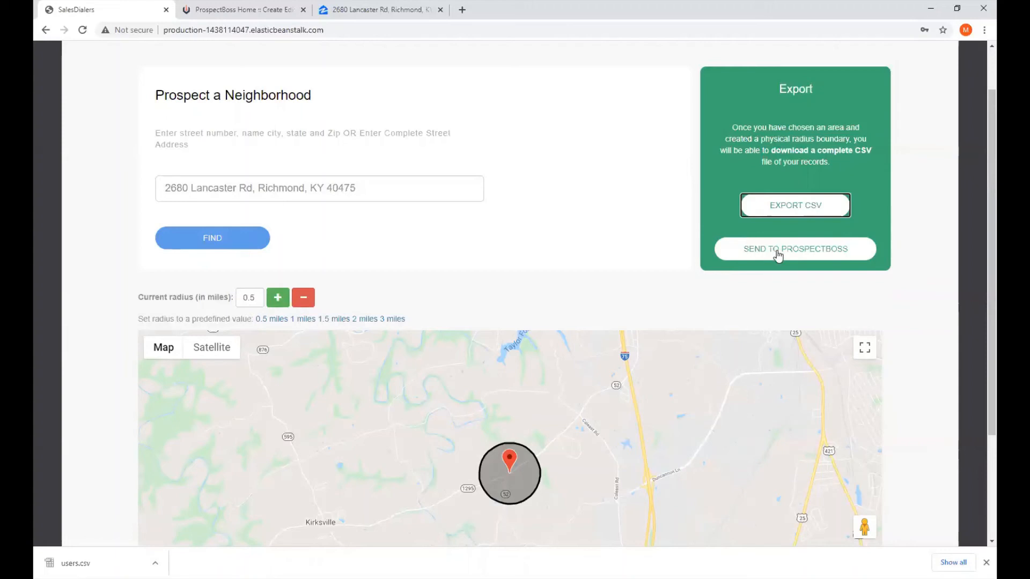
pyautogui.moveTo(798, 256)
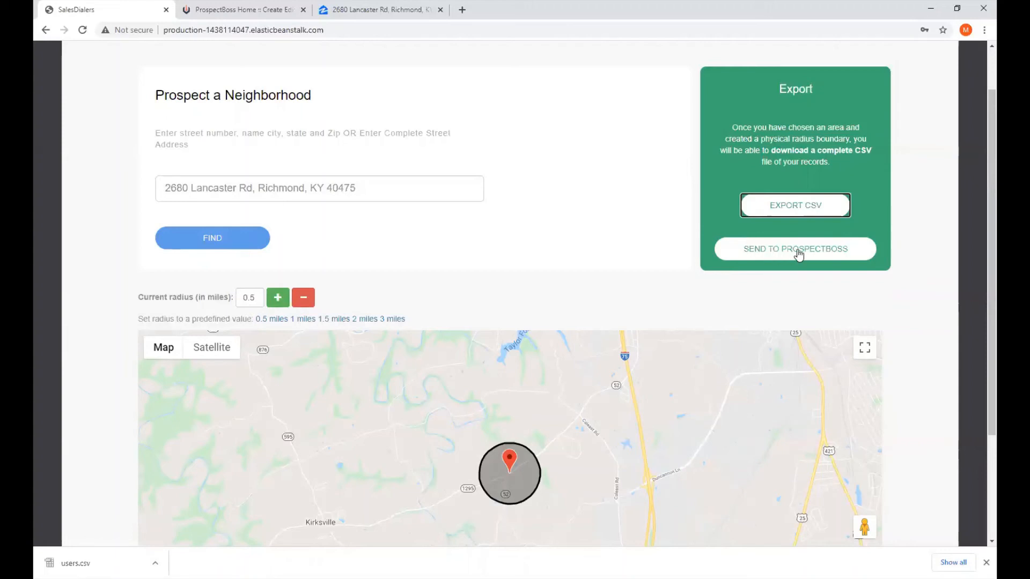
# - Send the radius records to ProspectBoss, dismiss Export Complete, and switch to the ProspectBoss dashboard
pyautogui.click(794, 249)
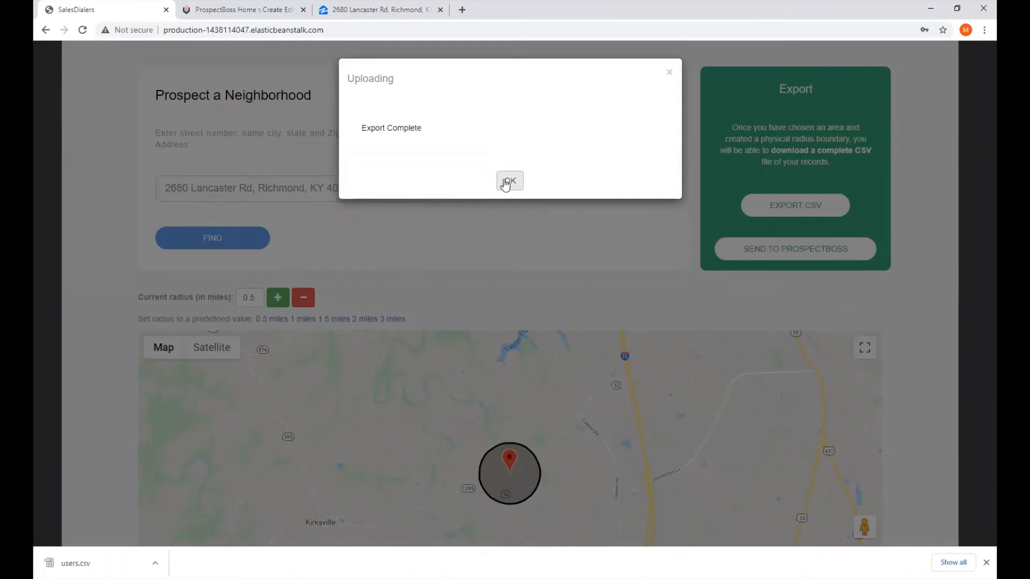
pyautogui.click(509, 182)
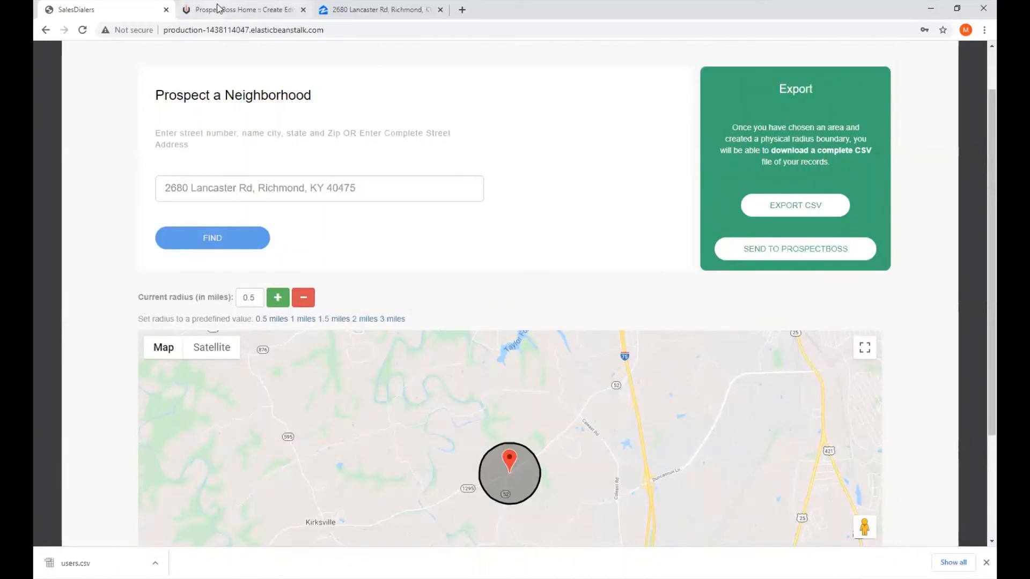
pyautogui.click(244, 9)
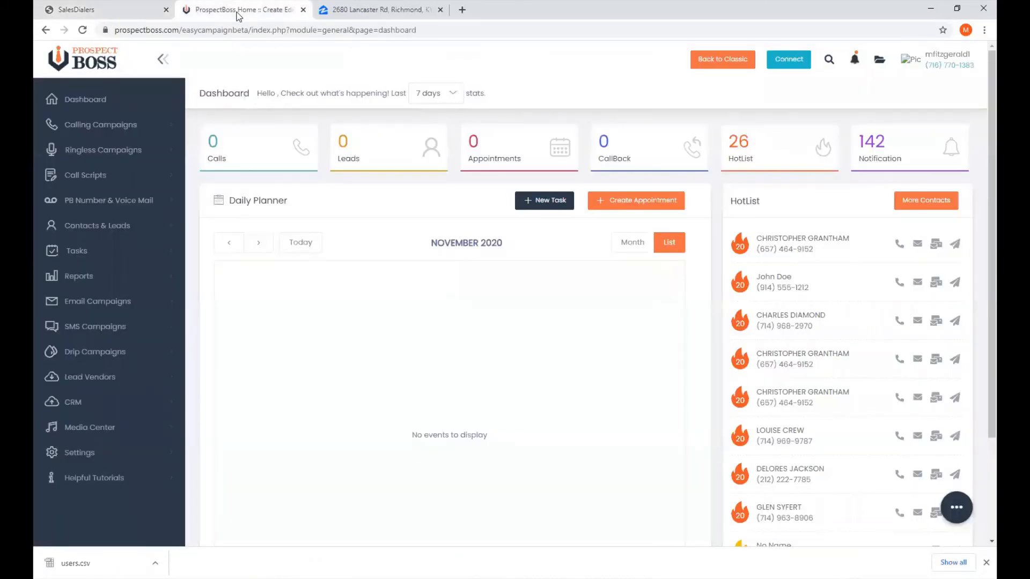
pyautogui.click(101, 124)
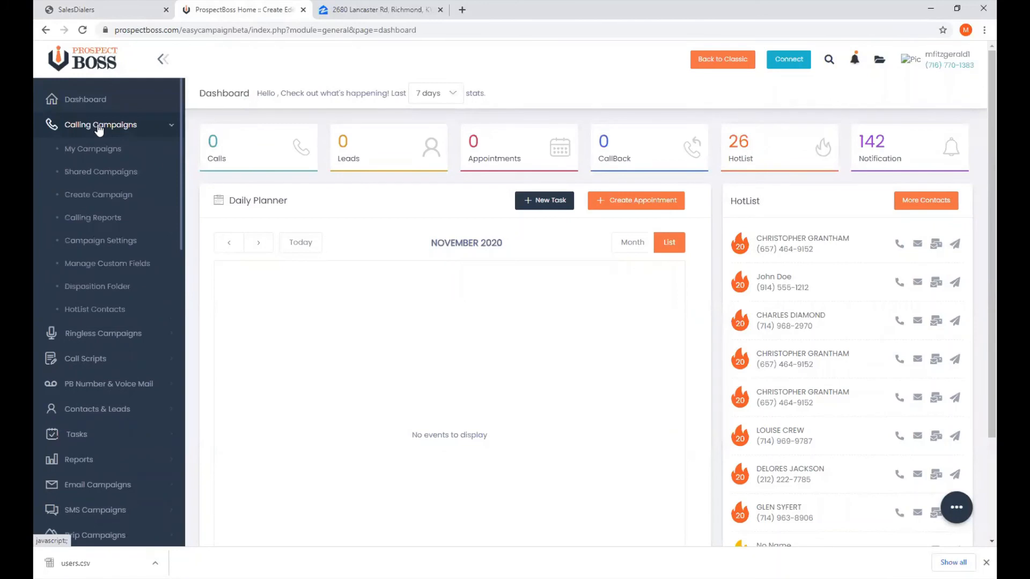
pyautogui.click(92, 148)
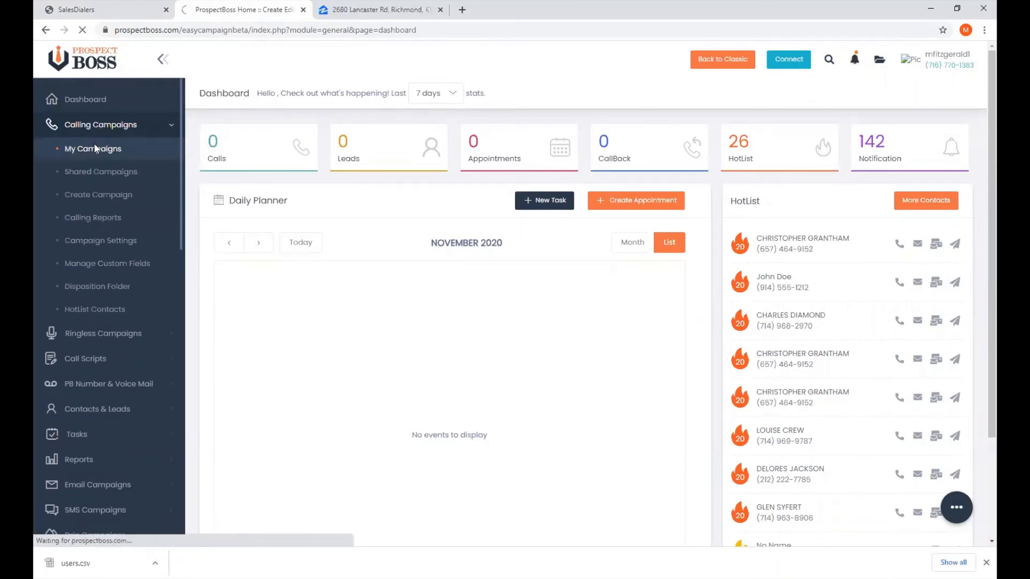
pyautogui.click(93, 148)
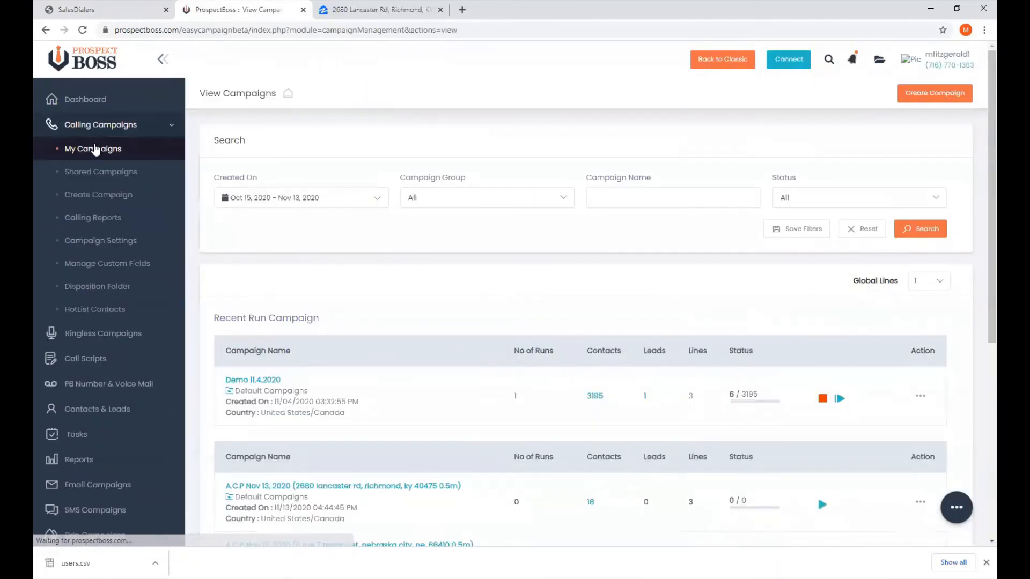
pyautogui.scroll(-3)
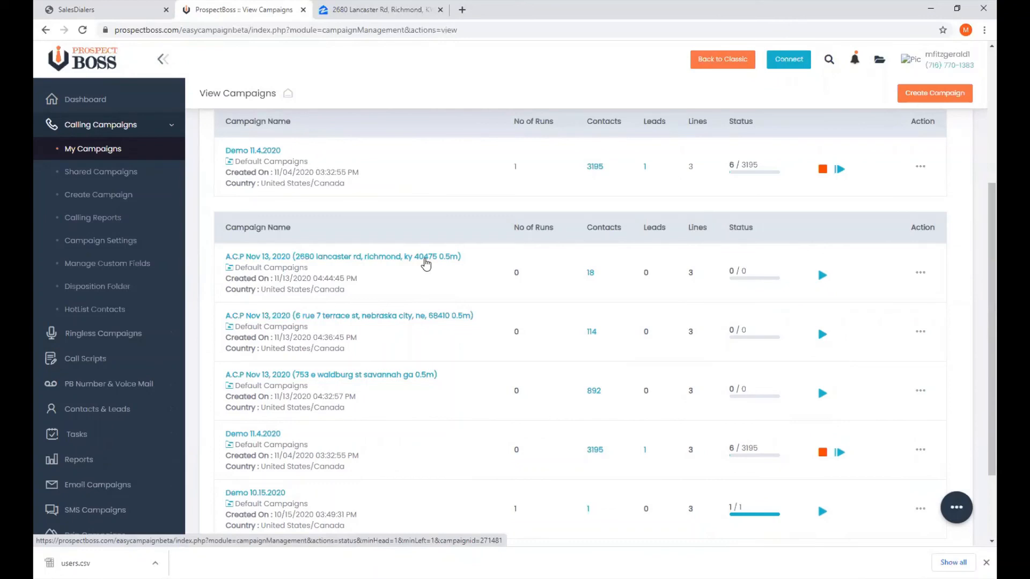
pyautogui.moveTo(440, 284)
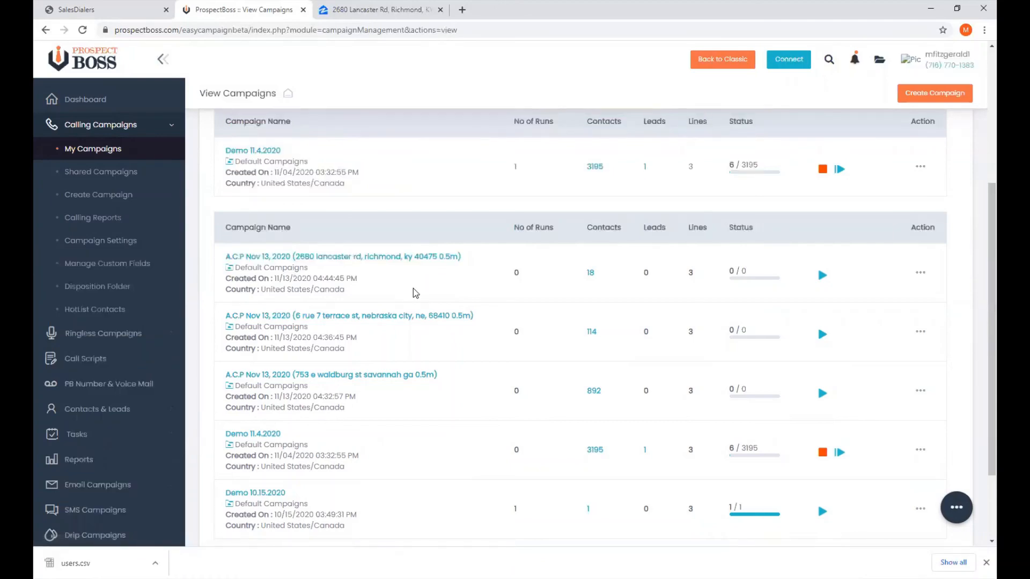
pyautogui.click(99, 10)
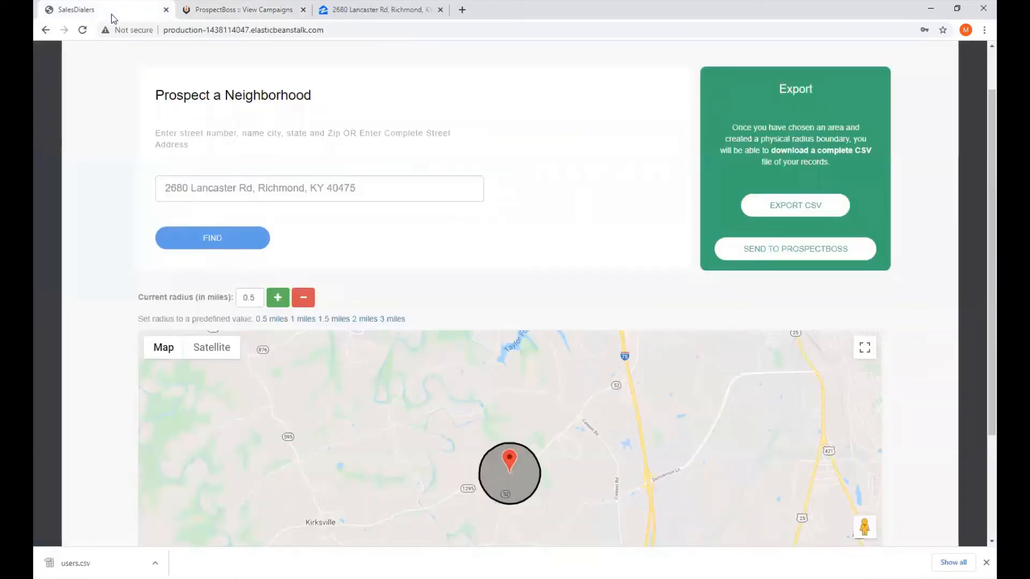